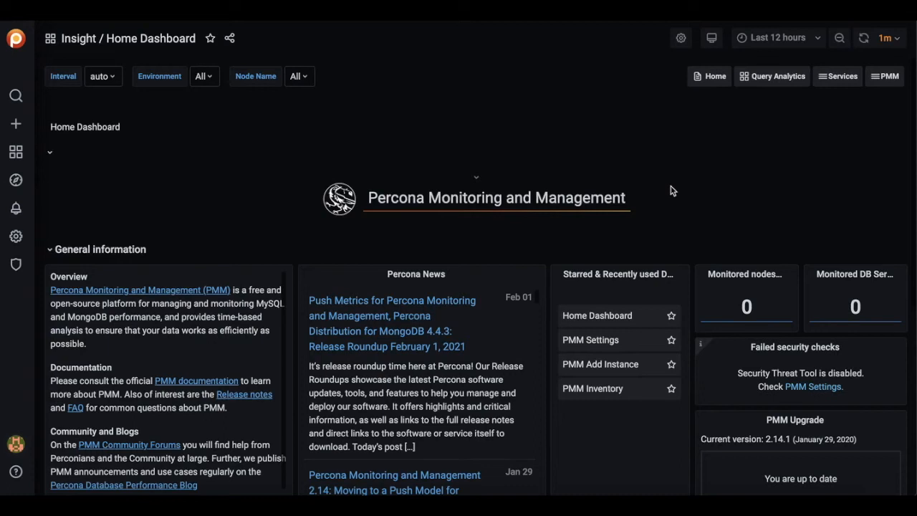
Enable the Integrated Alerting toggle under PMM Settings > Advanced Settings
{"action": "left_click", "coordinate": [590, 340]}
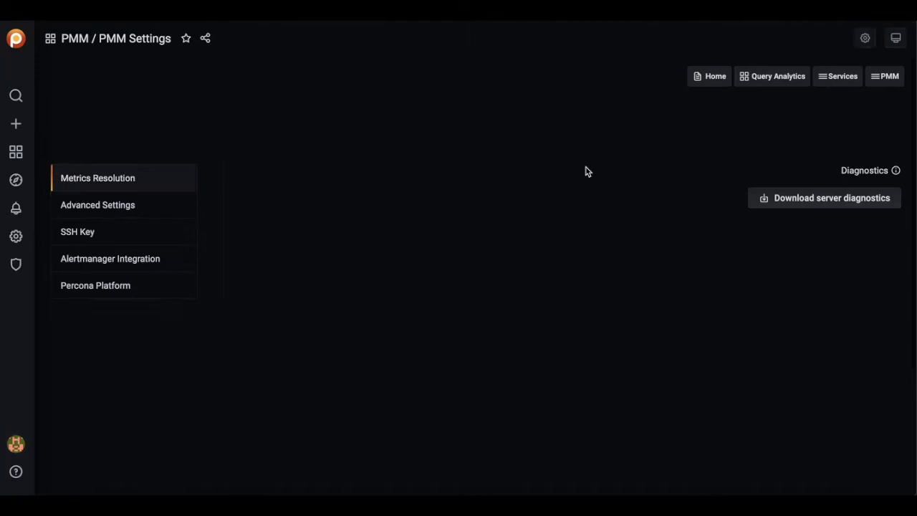
{"action": "left_click", "coordinate": [98, 204]}
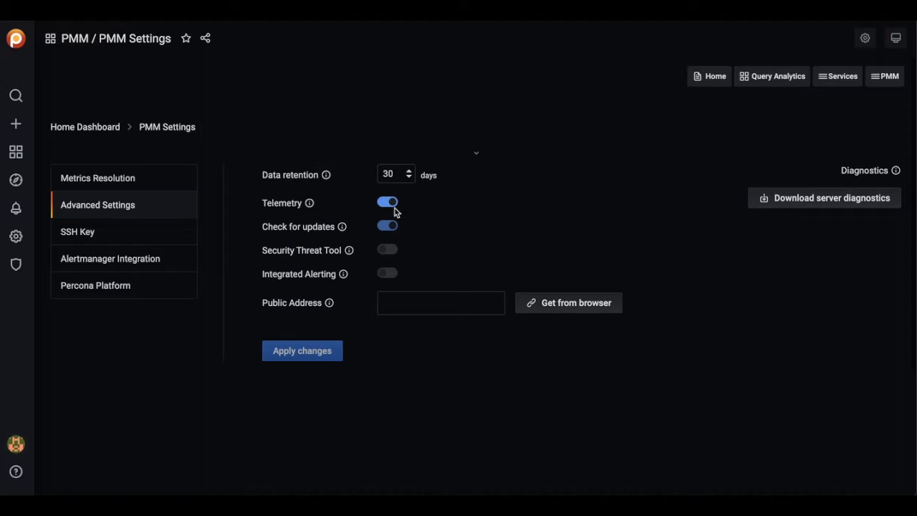
{"action": "left_click", "coordinate": [387, 272]}
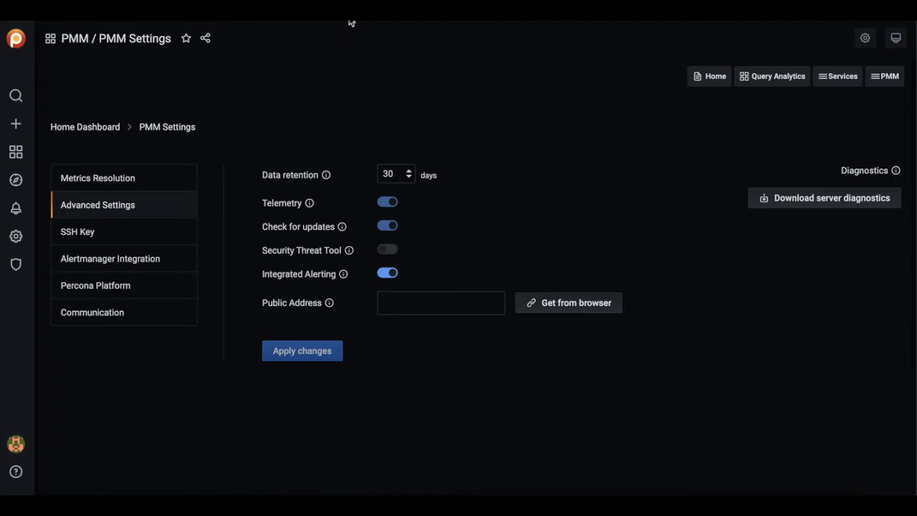
{"action": "left_click", "coordinate": [92, 312]}
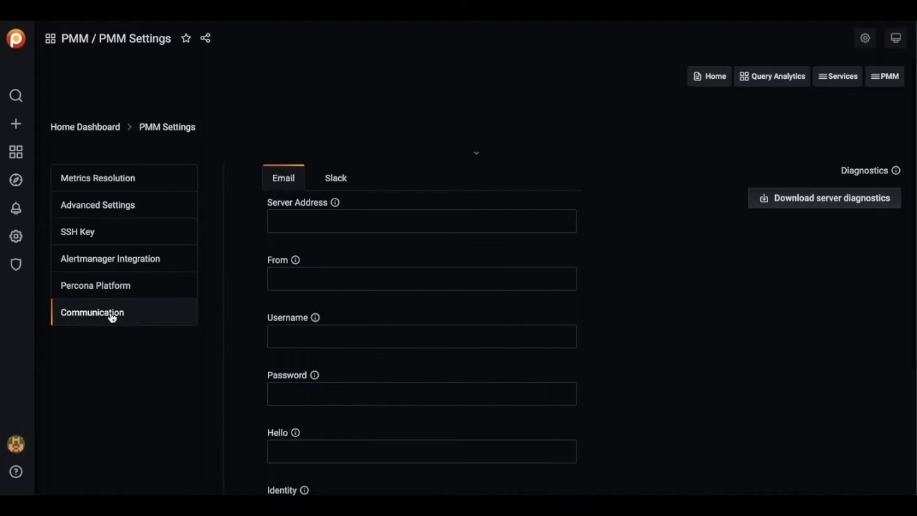
{"action": "scroll", "scroll_direction": "down", "scroll_amount": 3}
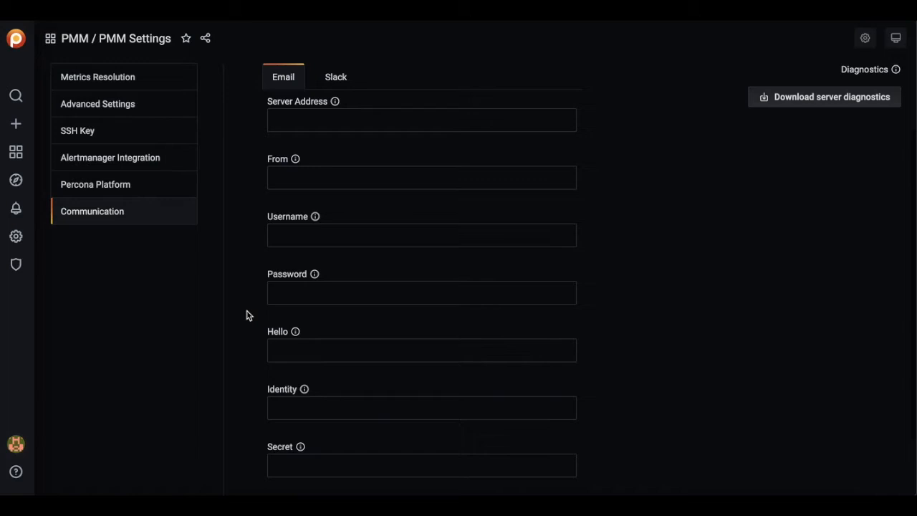
{"action": "mouse_move", "coordinate": [250, 315]}
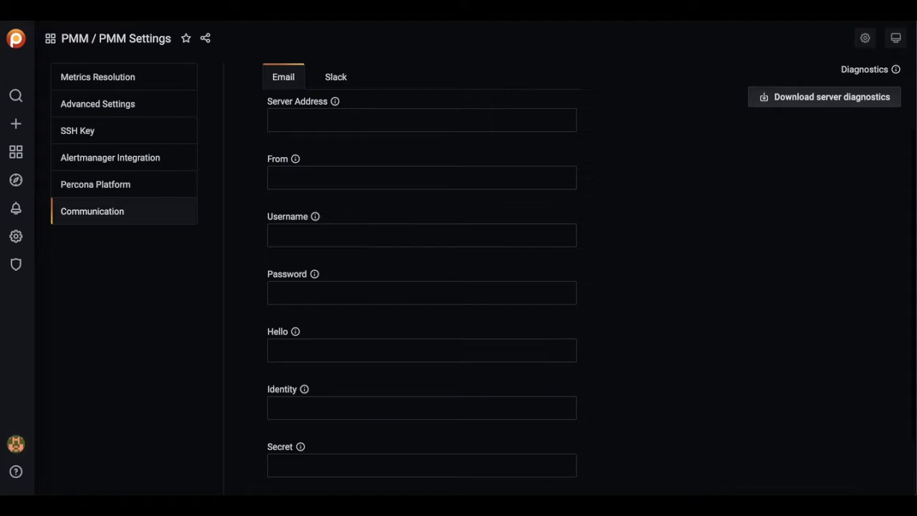
{"action": "type", "text": "smtp.gmail.com:465"}
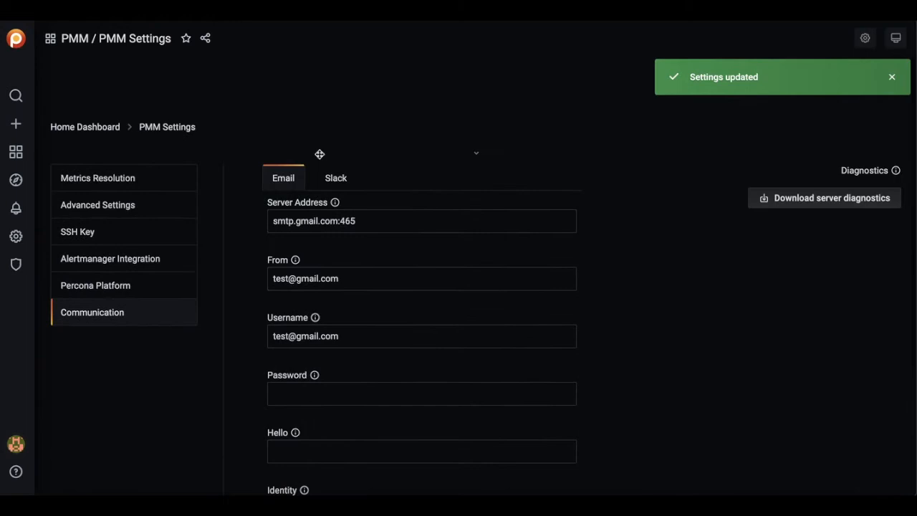
{"action": "left_click", "coordinate": [336, 178]}
{"action": "type", "text": "https://hooks.test.slack.com"}
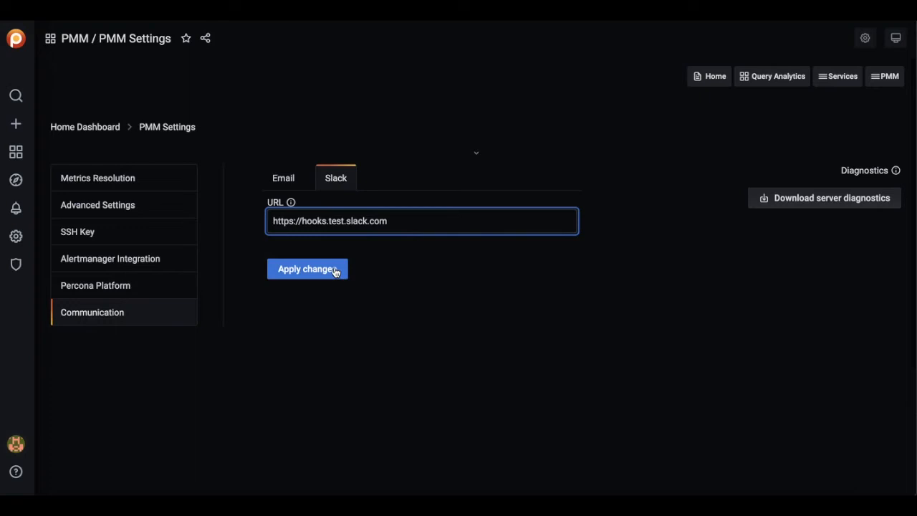
{"action": "left_click", "coordinate": [306, 270]}
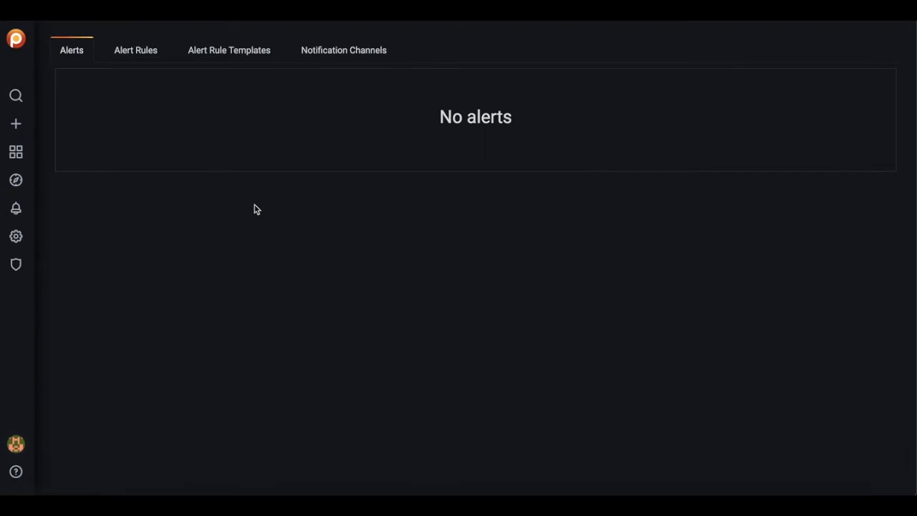
{"action": "mouse_move", "coordinate": [266, 209]}
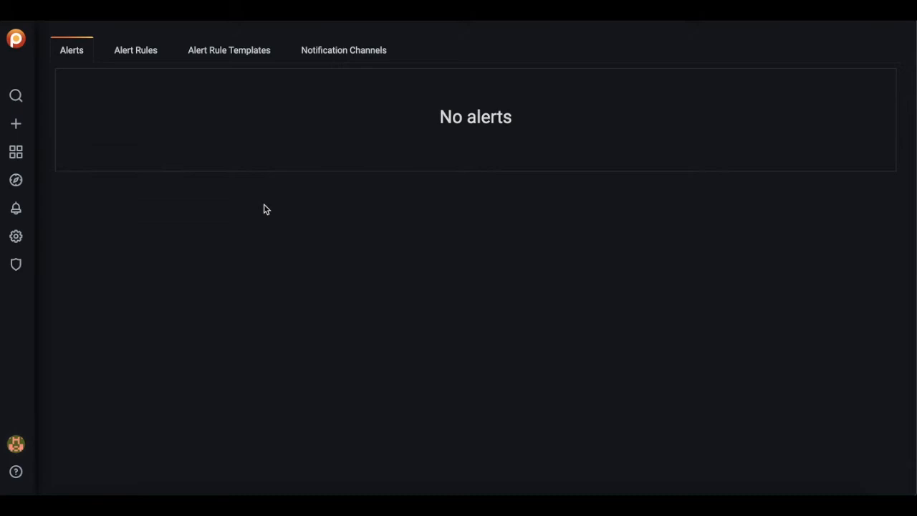
View the still-empty Notification Channels list in Integrated Alerting
{"action": "left_click", "coordinate": [344, 48]}
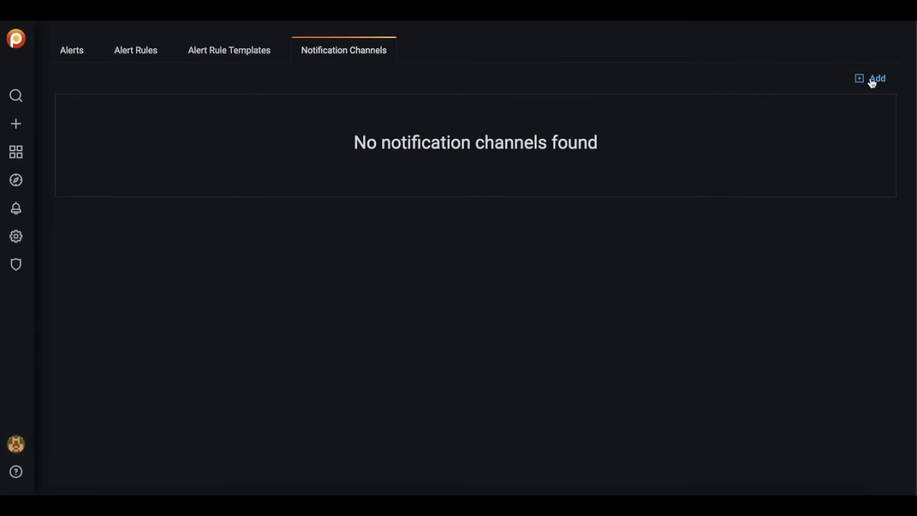
Add channels test1 (Email), slack (Slack) and pager1 (Pager Duty) with the suggested service key
{"action": "left_click", "coordinate": [877, 77]}
{"action": "type", "text": "test1"}
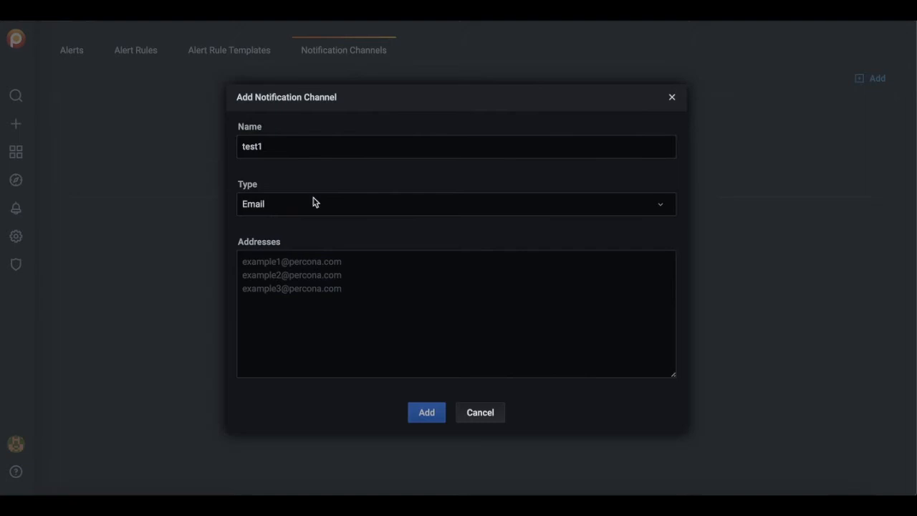
{"action": "left_click", "coordinate": [427, 413]}
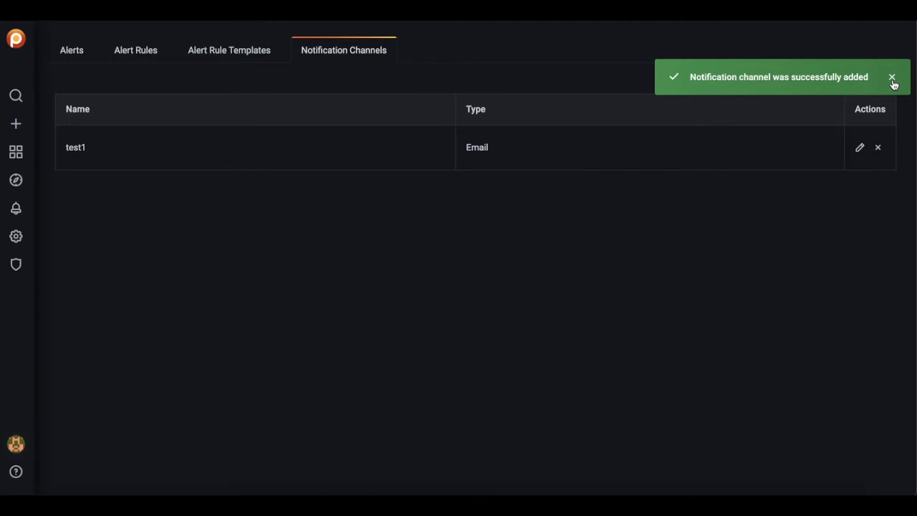
{"action": "left_click", "coordinate": [876, 77]}
{"action": "type", "text": "slack"}
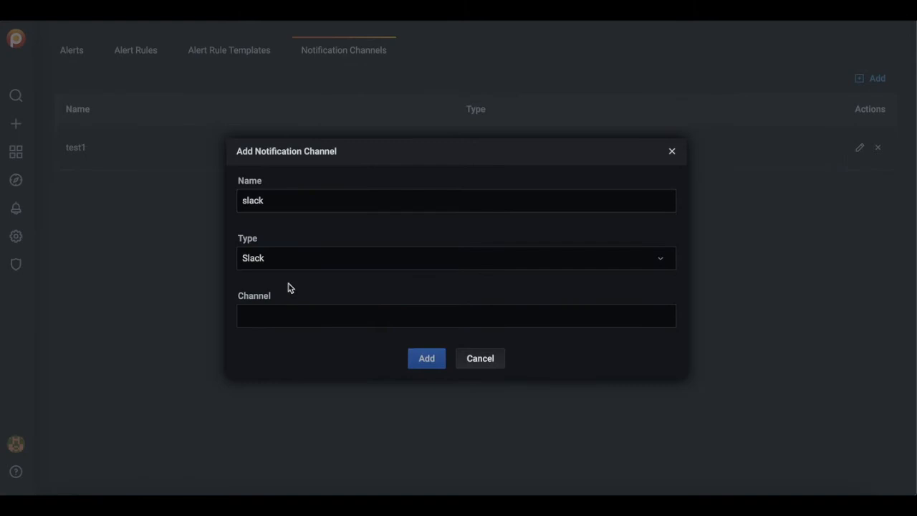
{"action": "left_click", "coordinate": [427, 359]}
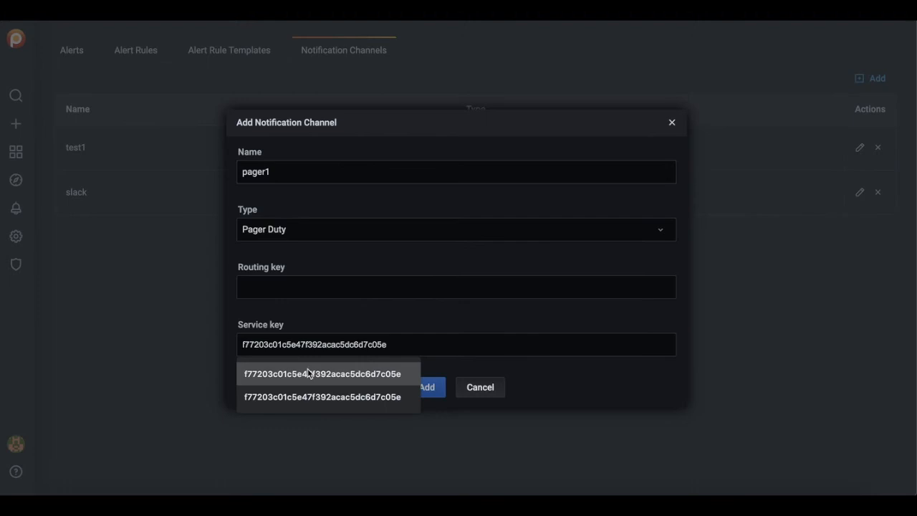
{"action": "left_click", "coordinate": [427, 387]}
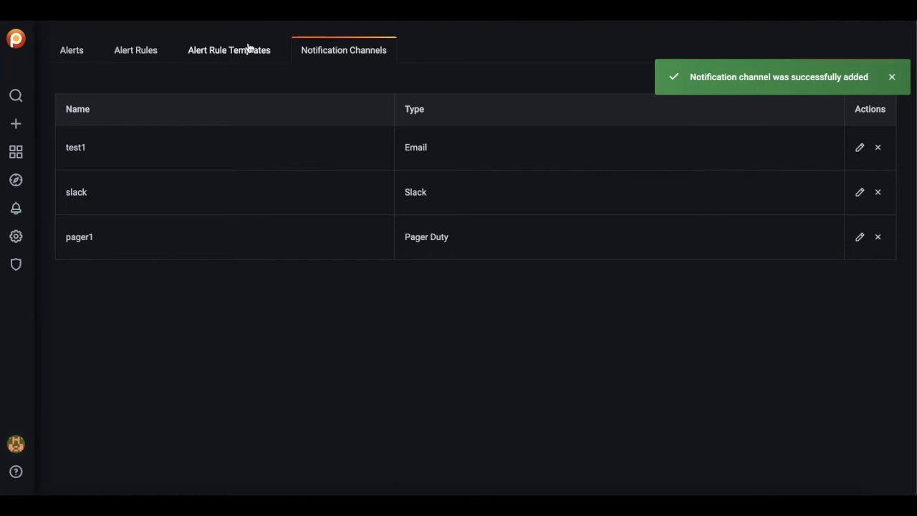
{"action": "left_click", "coordinate": [229, 49]}
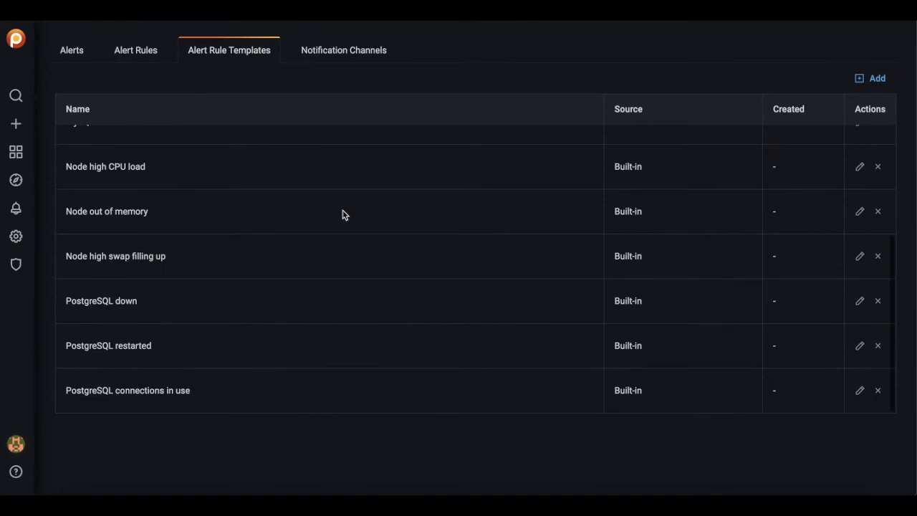
Upload testtemplate.yaml as the user-defined 'MySQL connections in use' template
{"action": "left_click", "coordinate": [869, 78]}
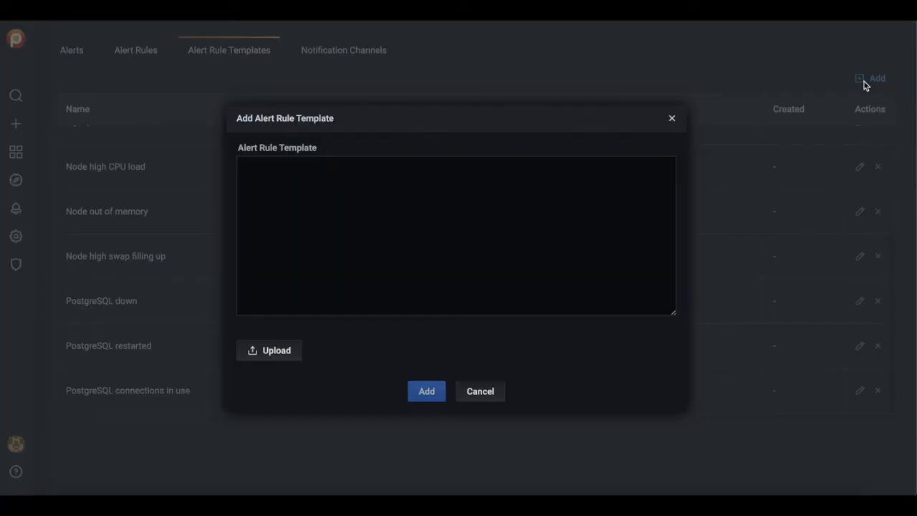
{"action": "left_click", "coordinate": [275, 350]}
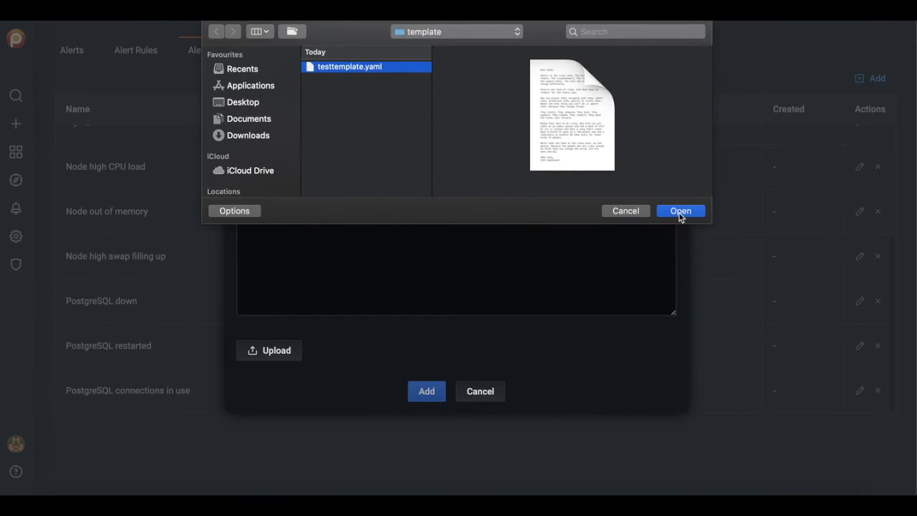
{"action": "left_click", "coordinate": [679, 211]}
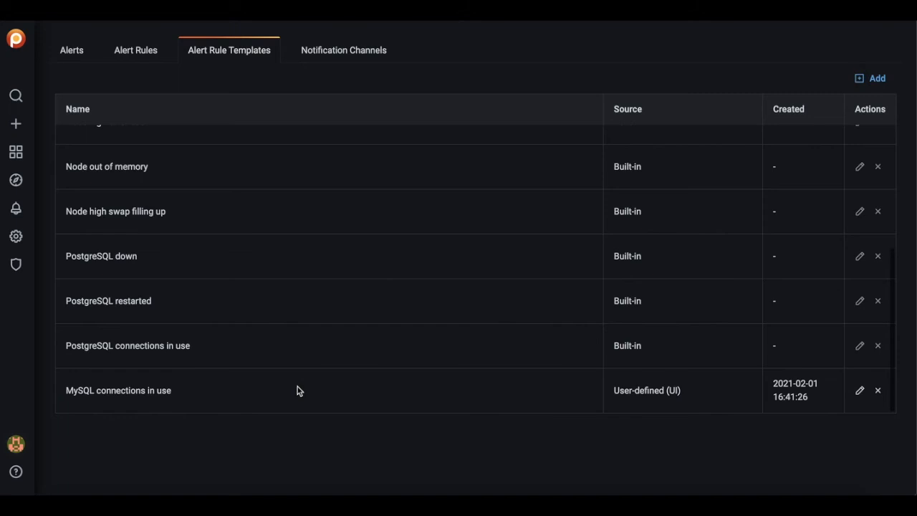
{"action": "left_click", "coordinate": [134, 50]}
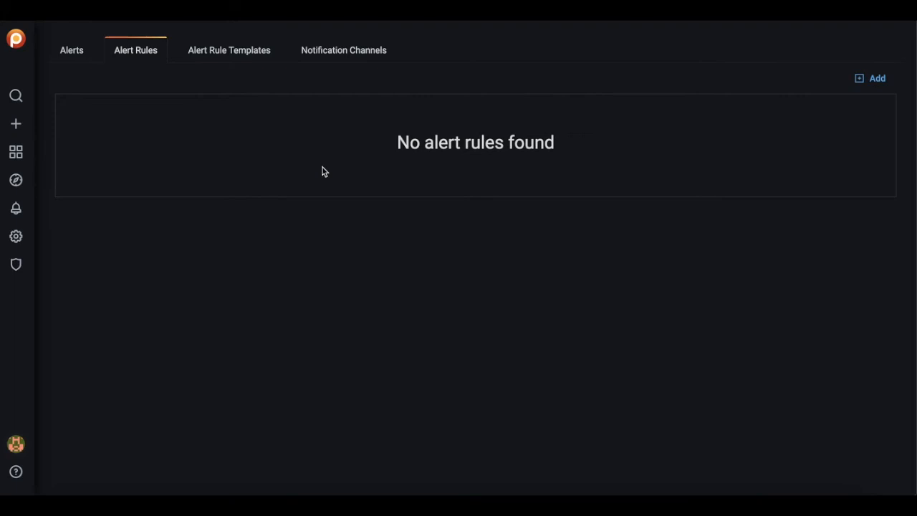
Add rule1 from a template with duration 10, Critical severity, filter service_name=psmysql, notifying slack
{"action": "left_click", "coordinate": [872, 78]}
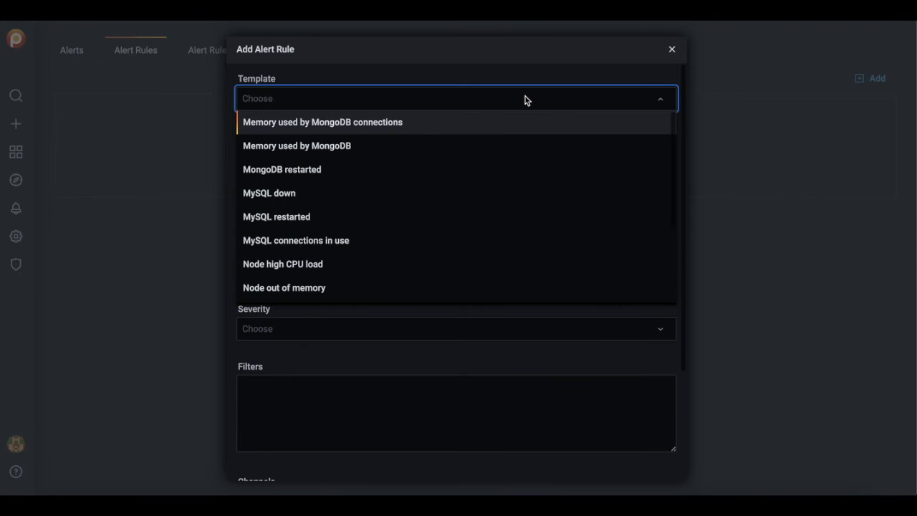
{"action": "left_click", "coordinate": [270, 192]}
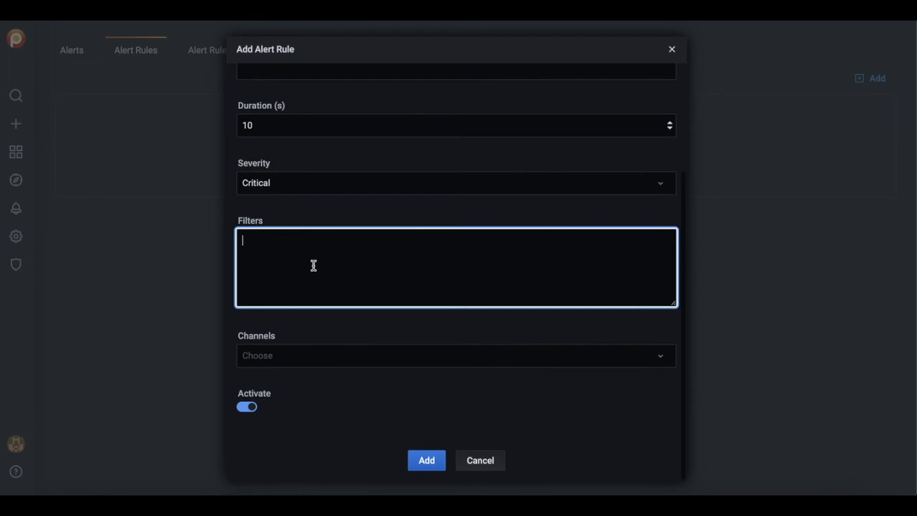
{"action": "type", "text": "service_name"}
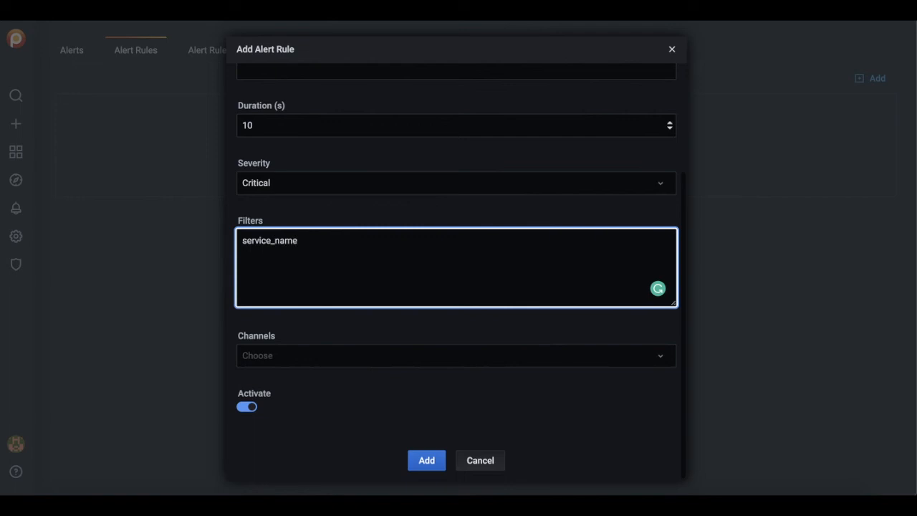
{"action": "left_click", "coordinate": [456, 355]}
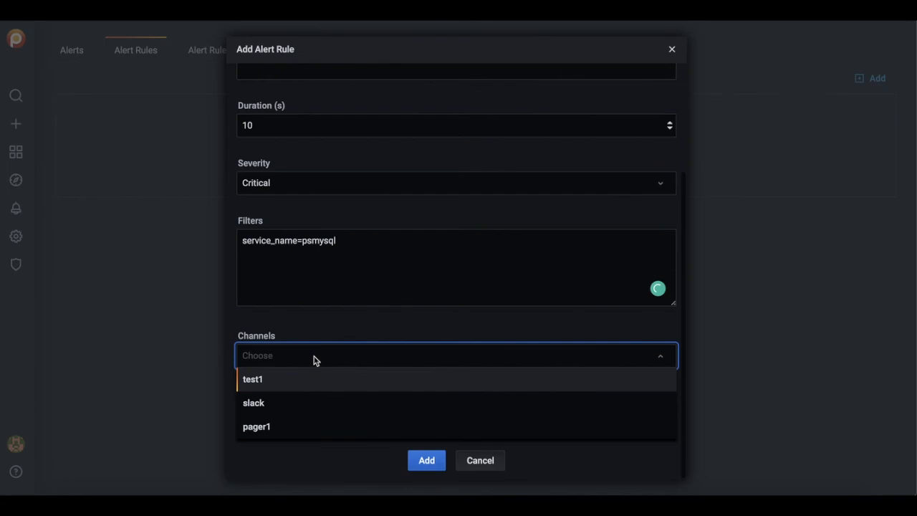
{"action": "mouse_move", "coordinate": [302, 404]}
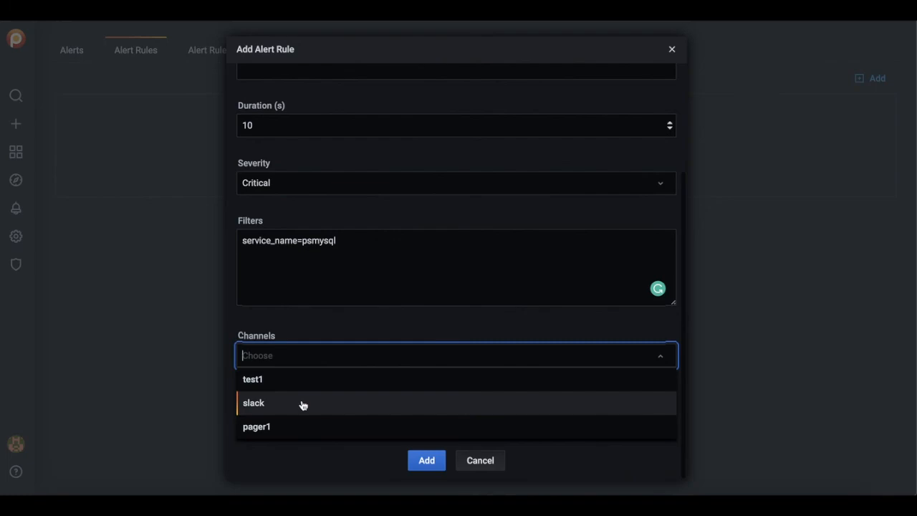
{"action": "left_click", "coordinate": [427, 460]}
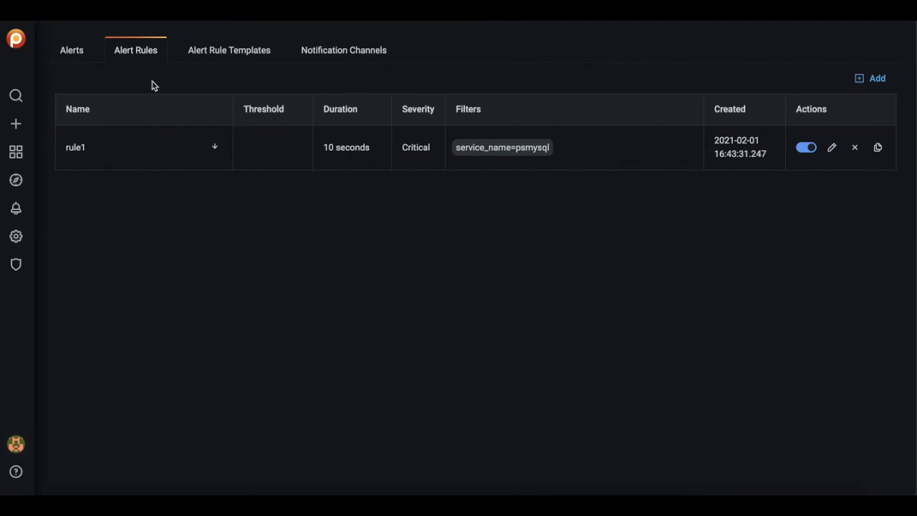
View the firing Critical 'MySQL down (psmysql)' alert triggered by rule1
{"action": "left_click", "coordinate": [72, 49]}
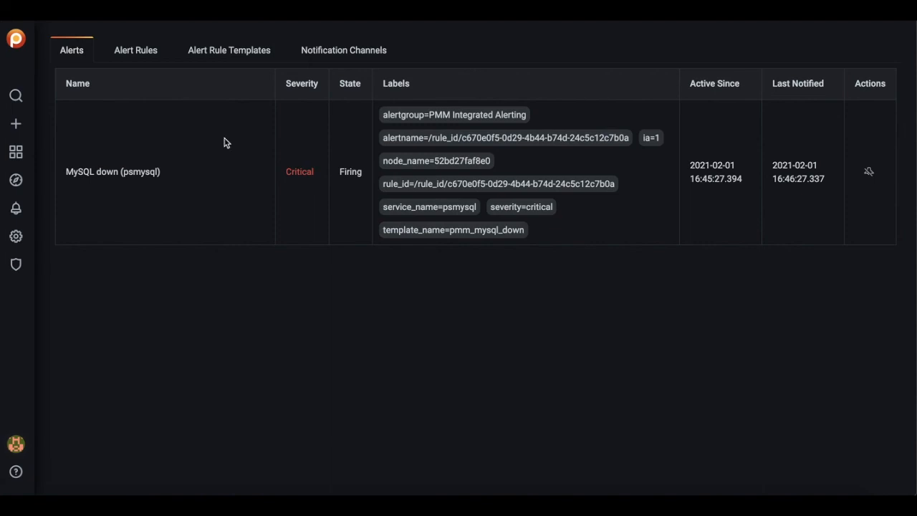
{"action": "mouse_move", "coordinate": [135, 50]}
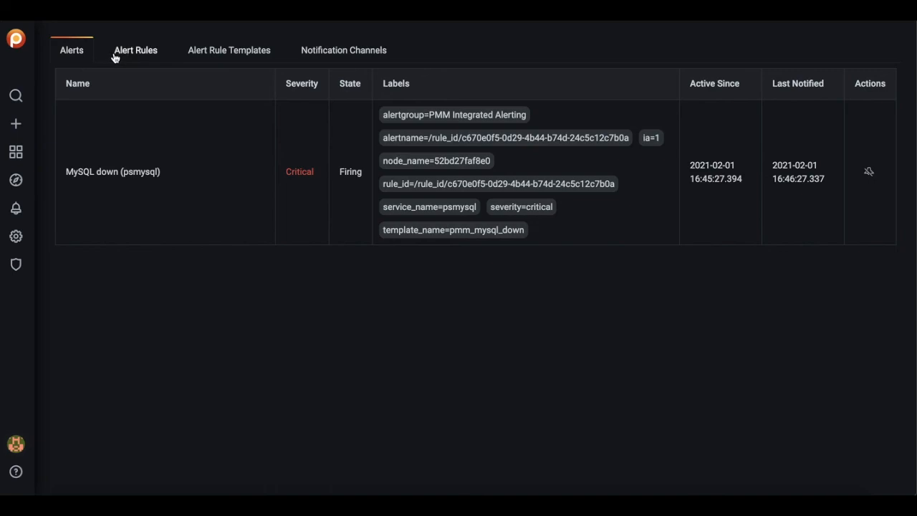